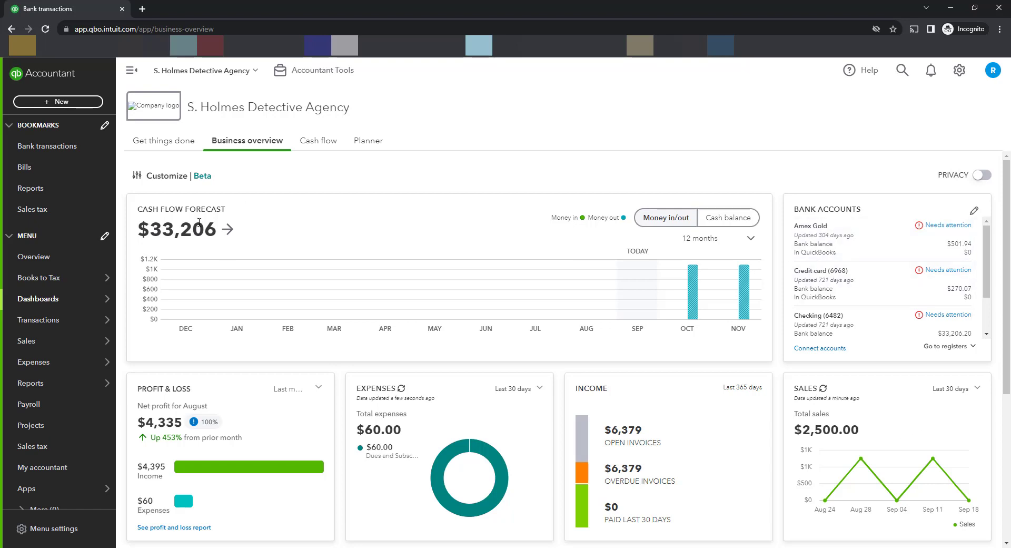
mouse_move(46, 145)
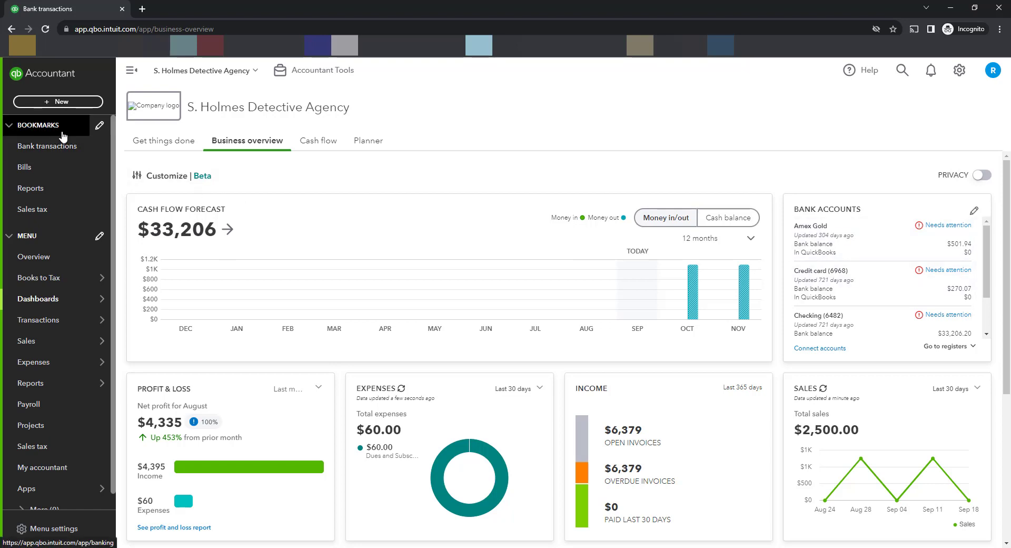
mouse_move(34, 256)
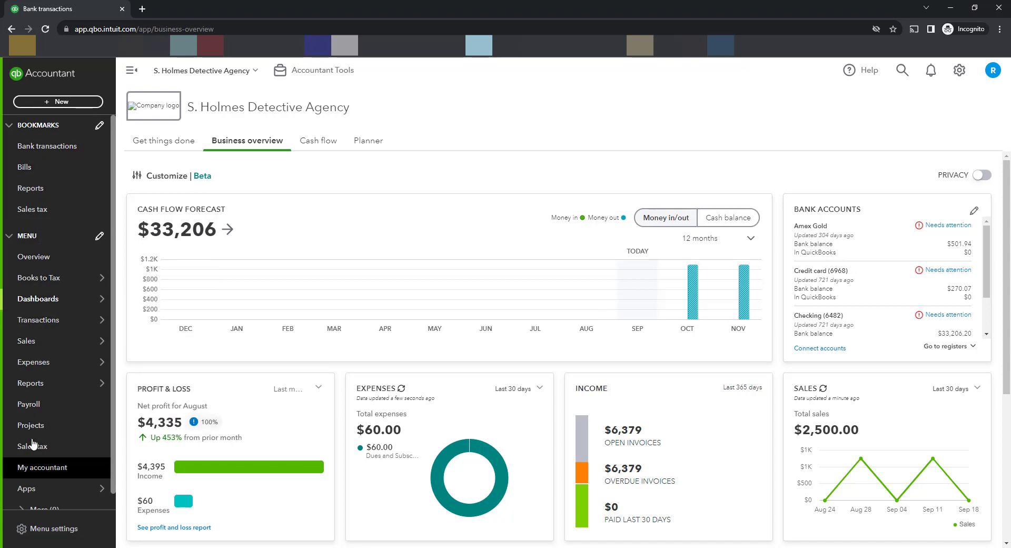
mouse_move(39, 125)
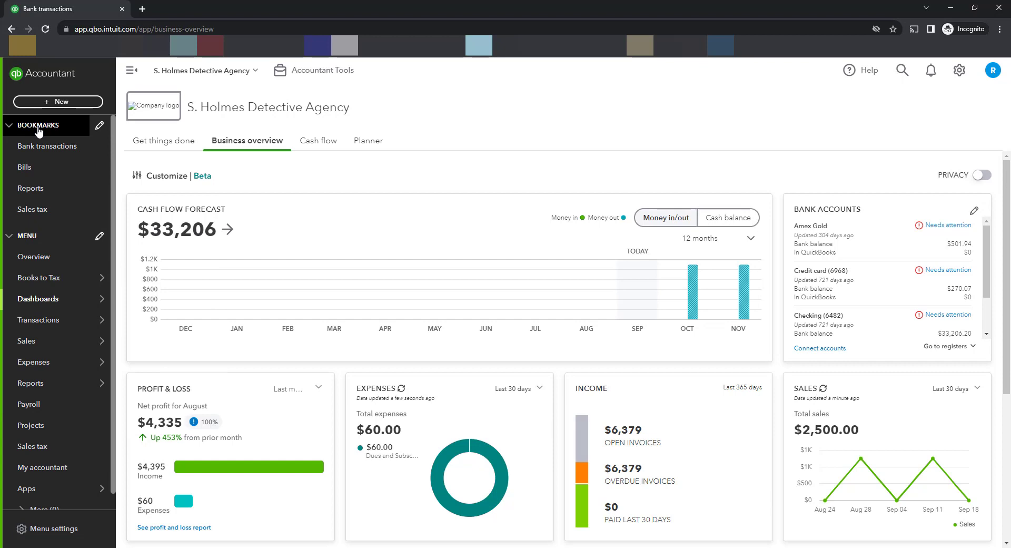
mouse_move(32, 209)
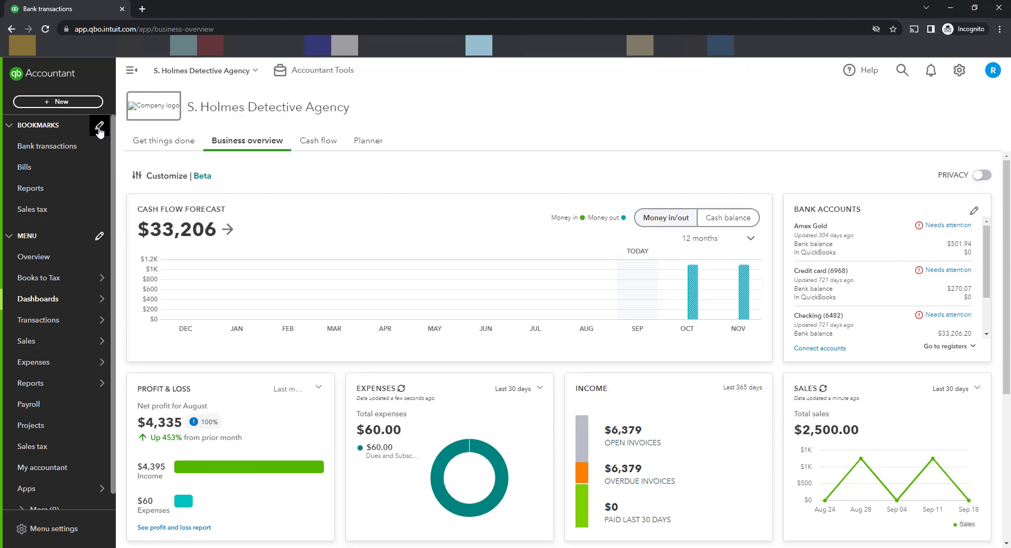
Step: Select Business overview and Chart of accounts in the Customize your menu dialog
left_click(100, 126)
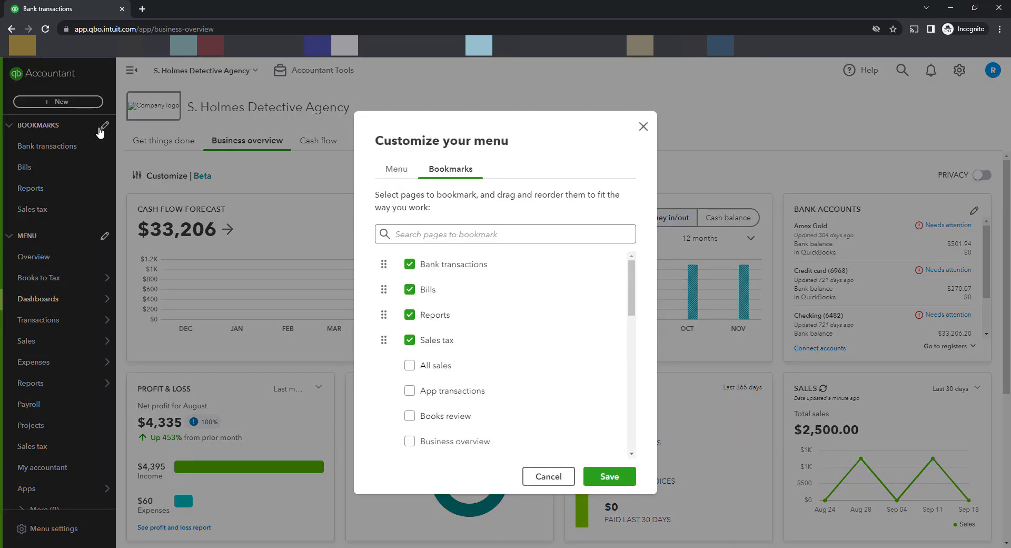
mouse_move(563, 340)
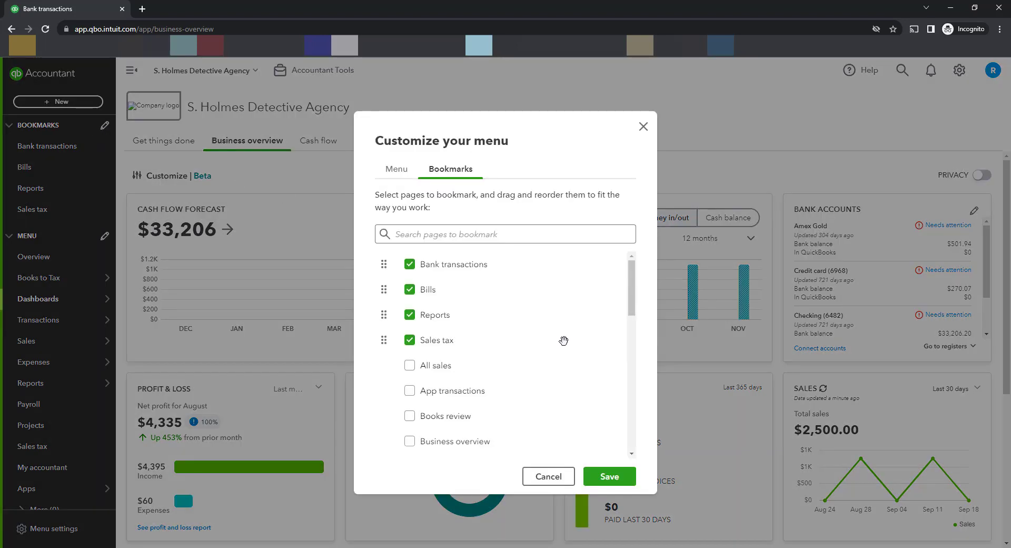
scroll("down", 3)
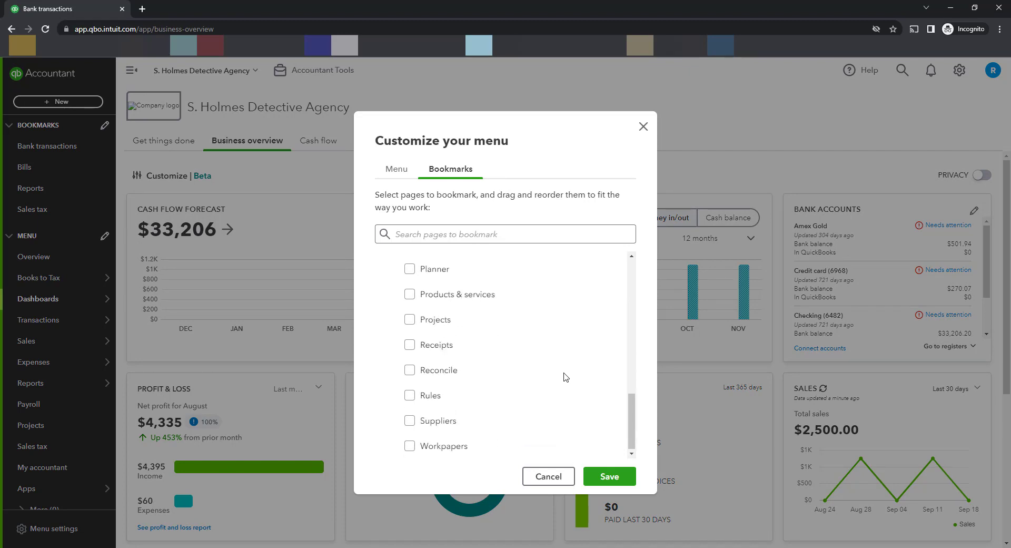
scroll("up", 3)
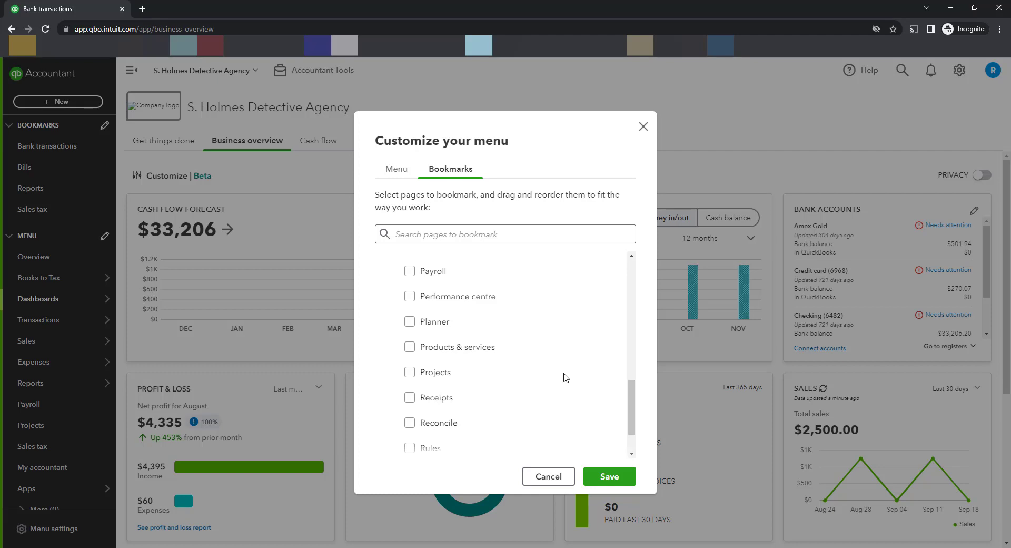
scroll("up", 3)
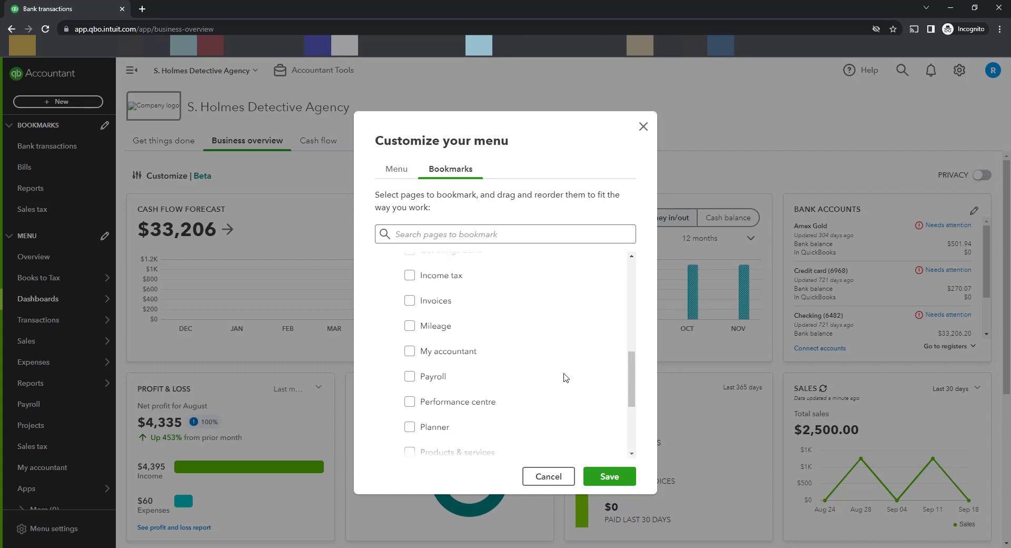
scroll("up", 3)
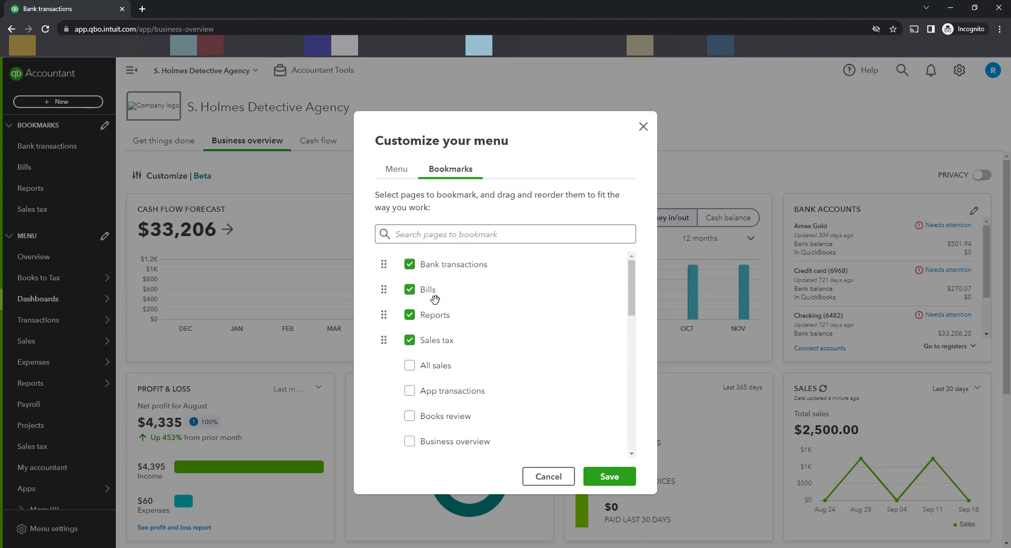
mouse_move(513, 348)
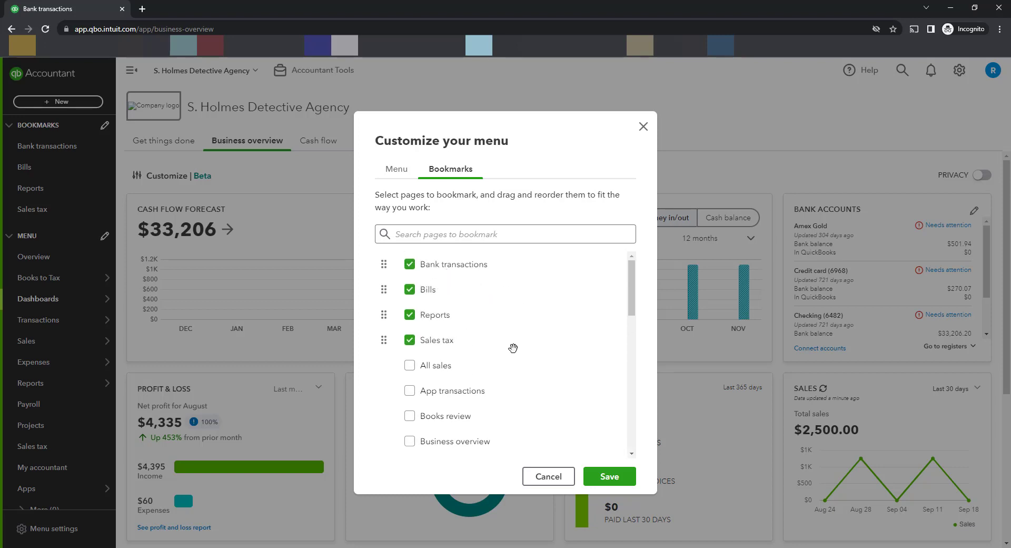
scroll("down", 3)
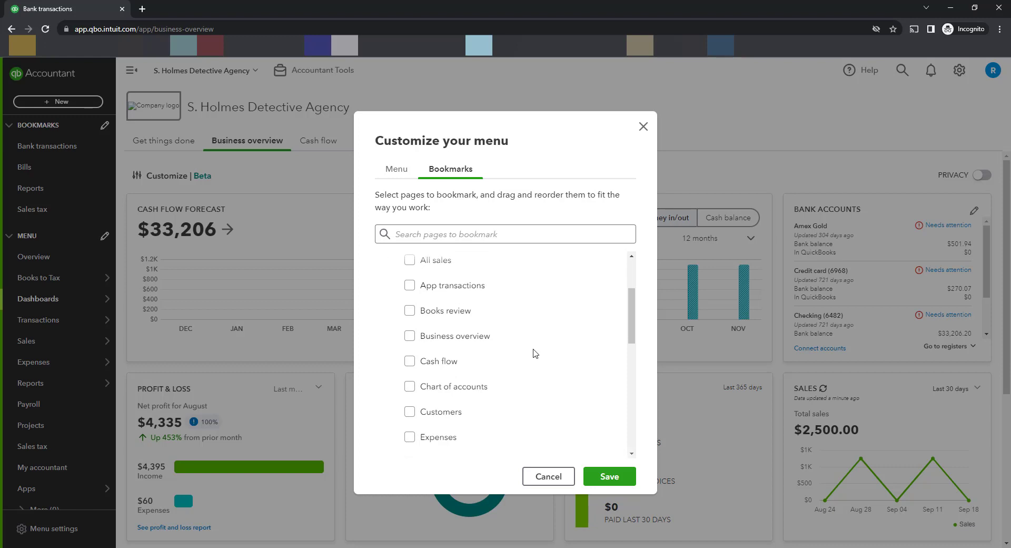
scroll("down", 3)
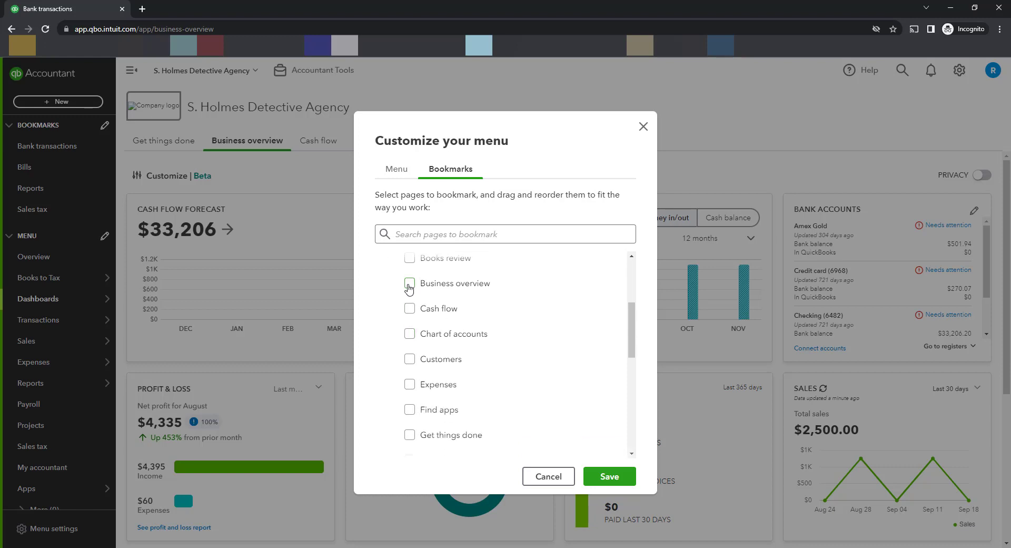
scroll("down", 3)
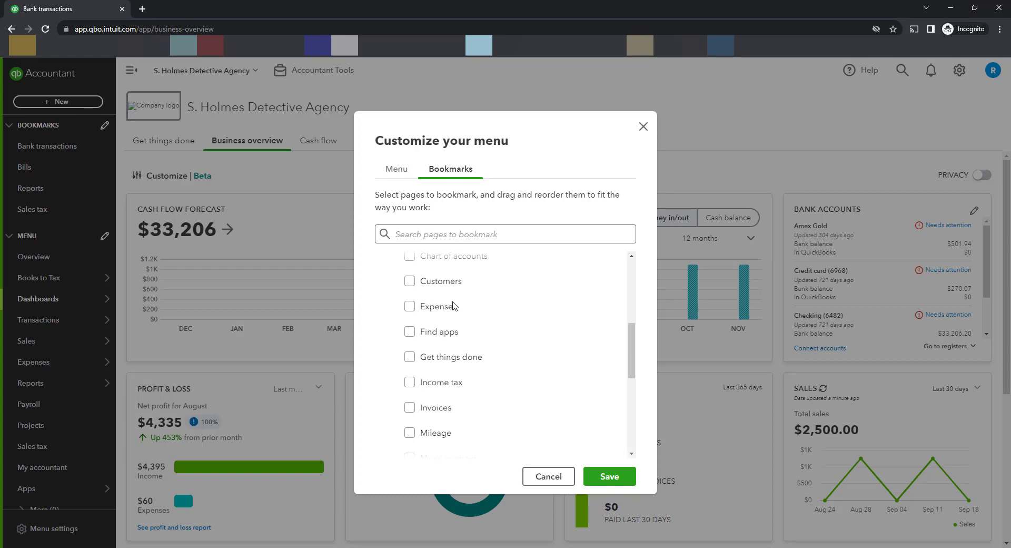
scroll("up", 3)
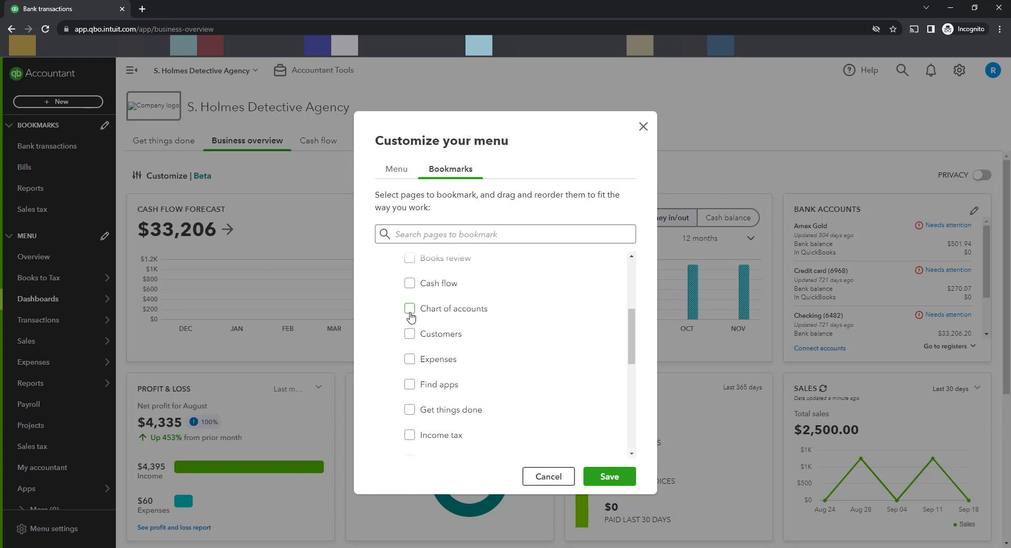
scroll("down", 3)
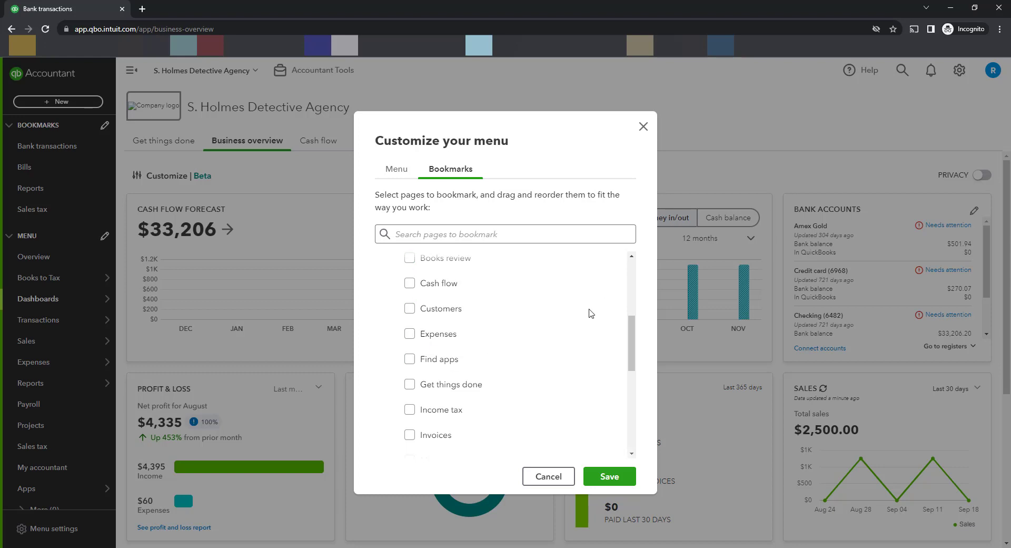
mouse_move(609, 476)
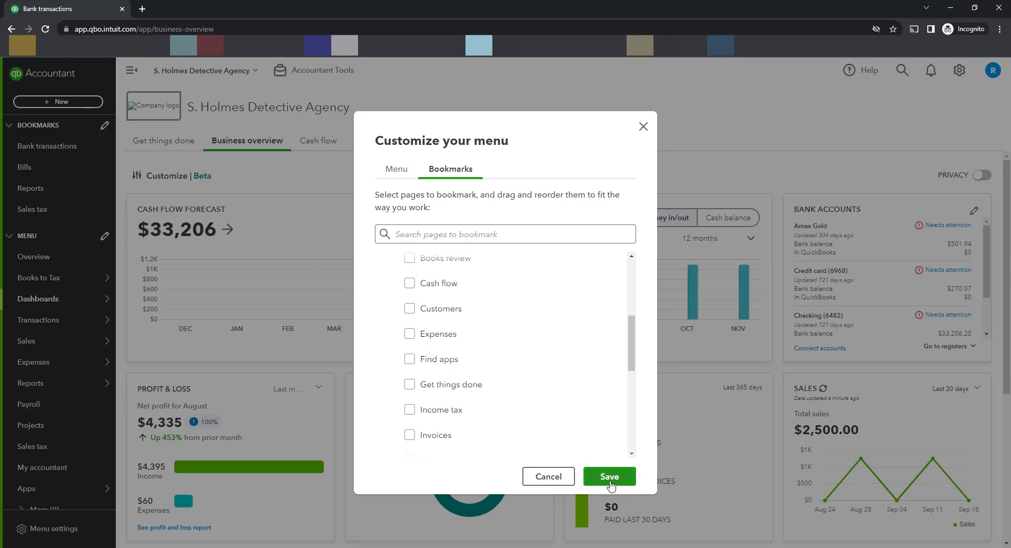
Step: Save the updated bookmark selection so both pages appear under Bookmarks
left_click(609, 477)
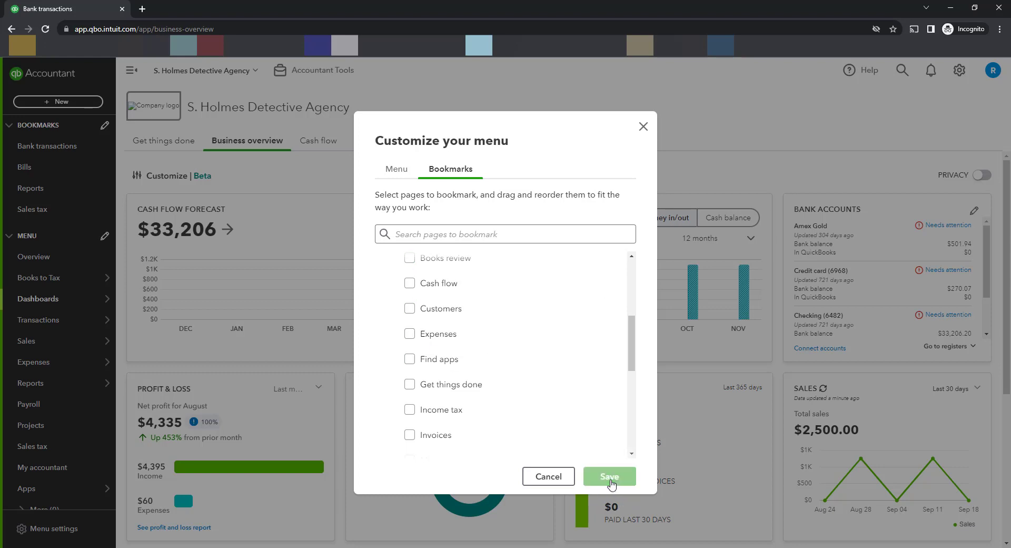
left_click(607, 476)
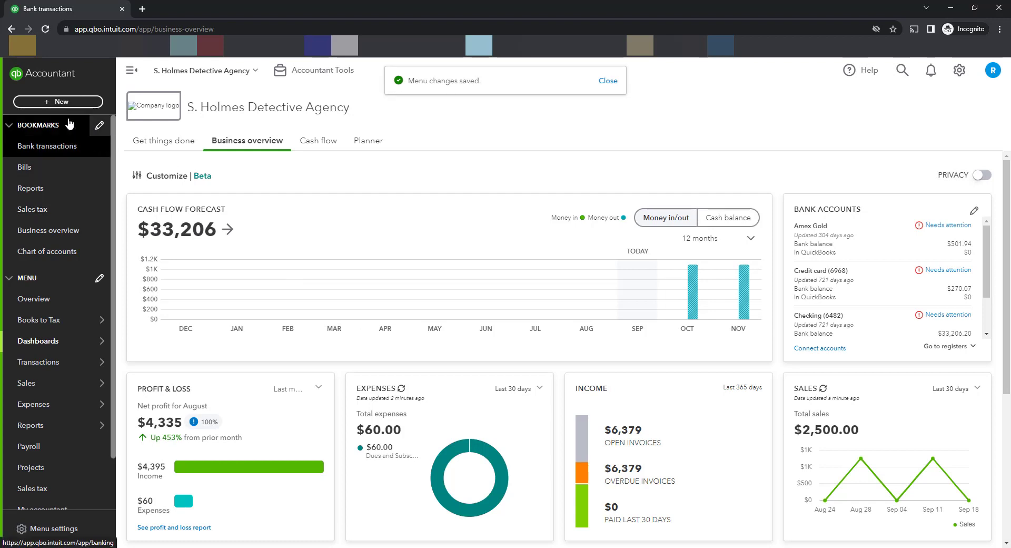
mouse_move(41, 156)
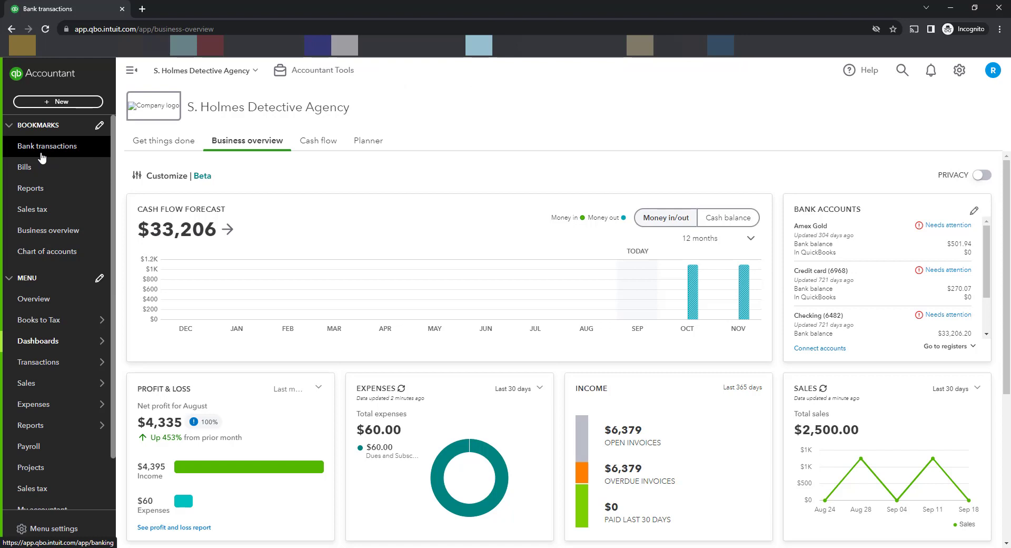
mouse_move(25, 166)
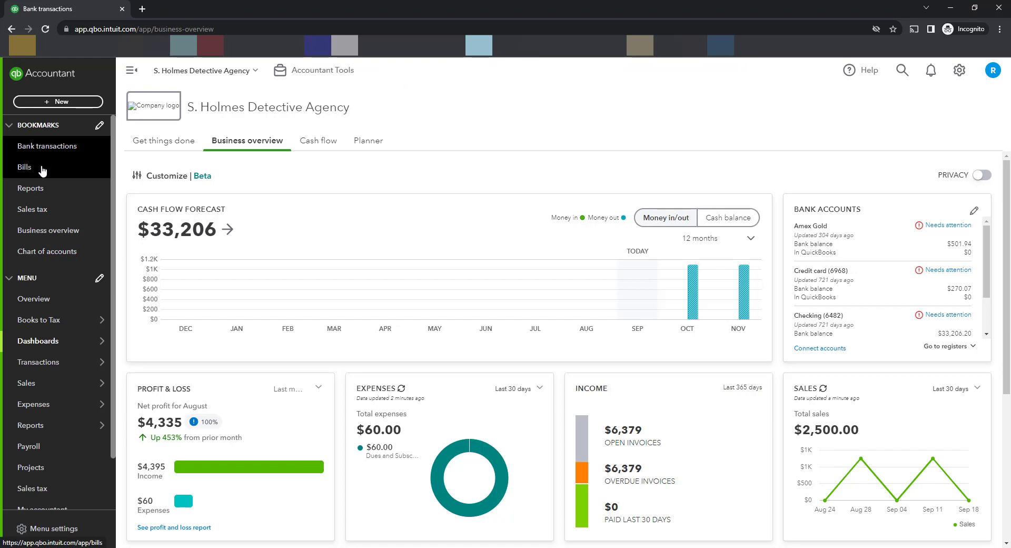
mouse_move(48, 145)
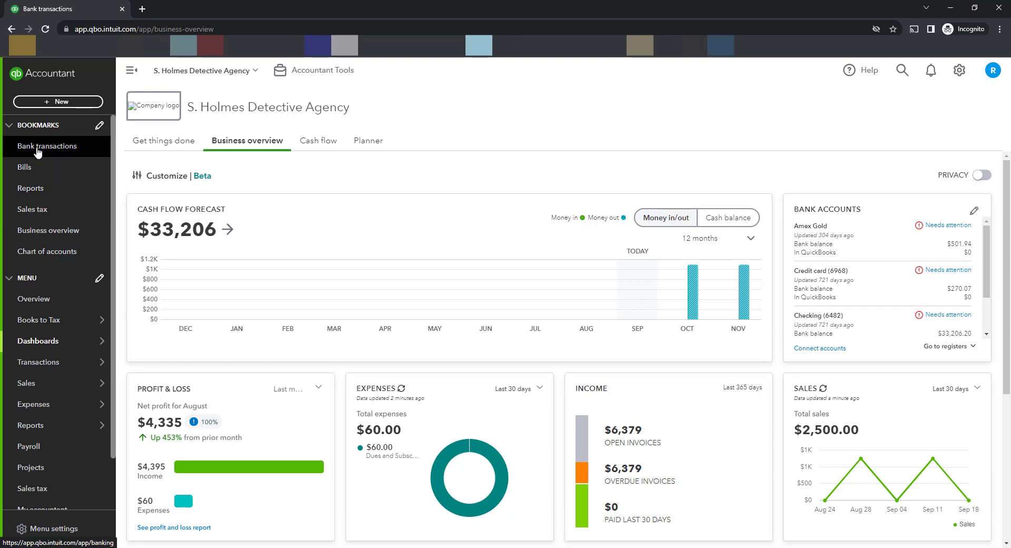
Step: Open the Bank transactions page from the Bookmarks list, showing Amex Gold transactions
left_click(47, 145)
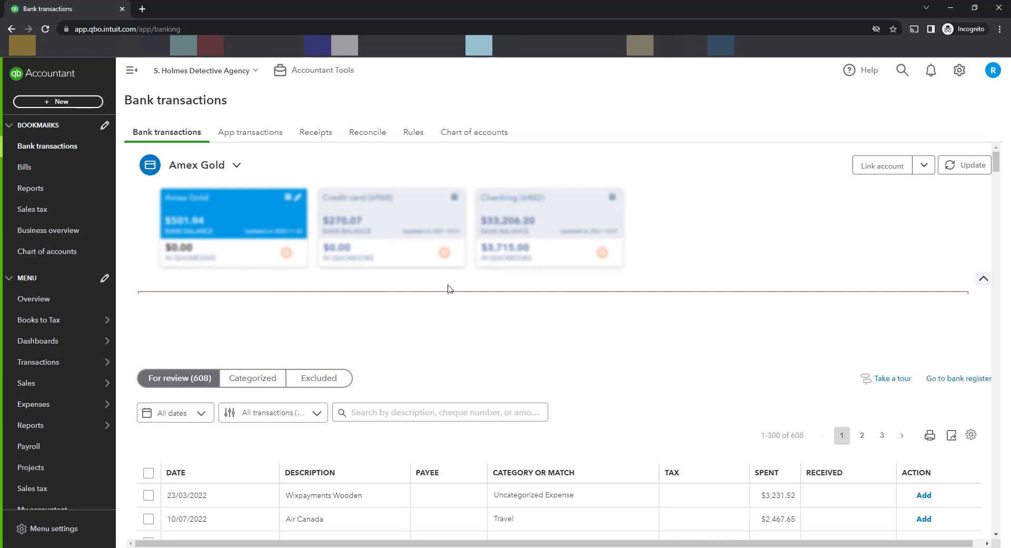
mouse_move(680, 283)
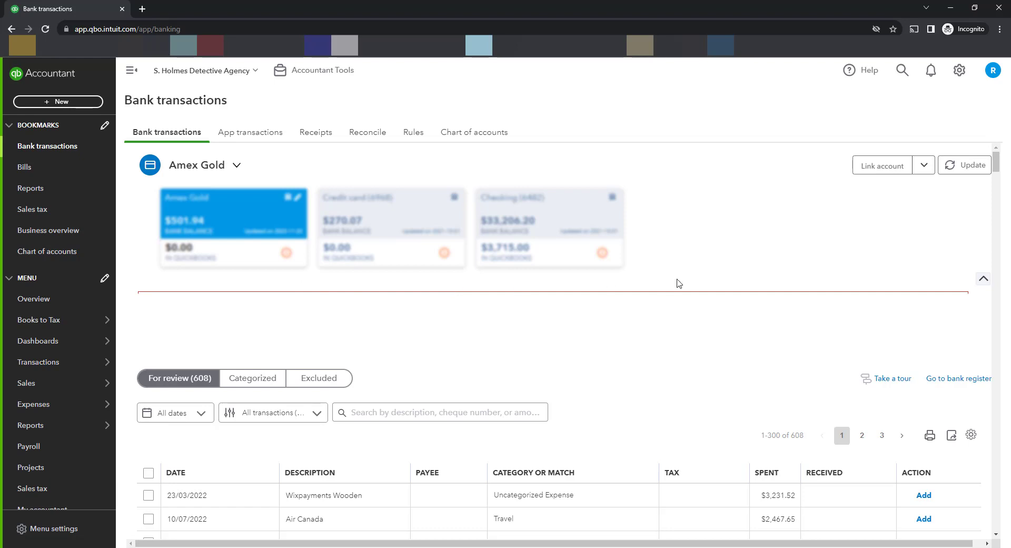
mouse_move(653, 256)
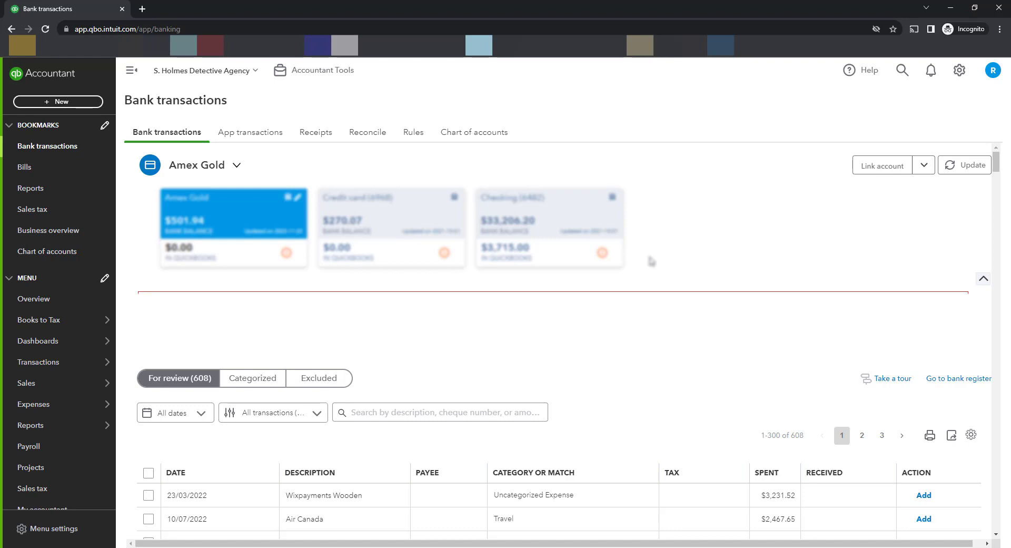
mouse_move(831, 544)
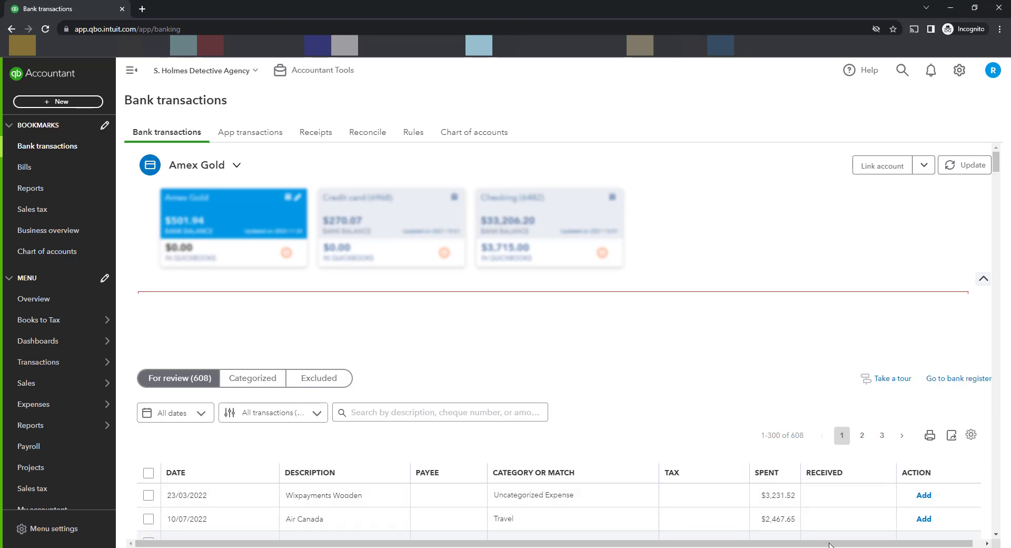